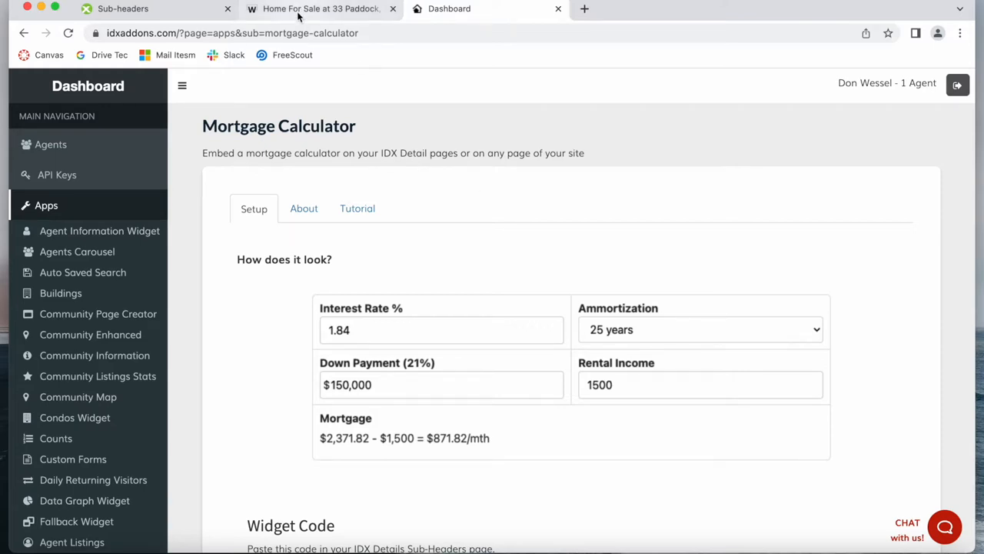
View the 33 Paddock listing page and its separate Mortgage Calculator page.
left_click(320, 9)
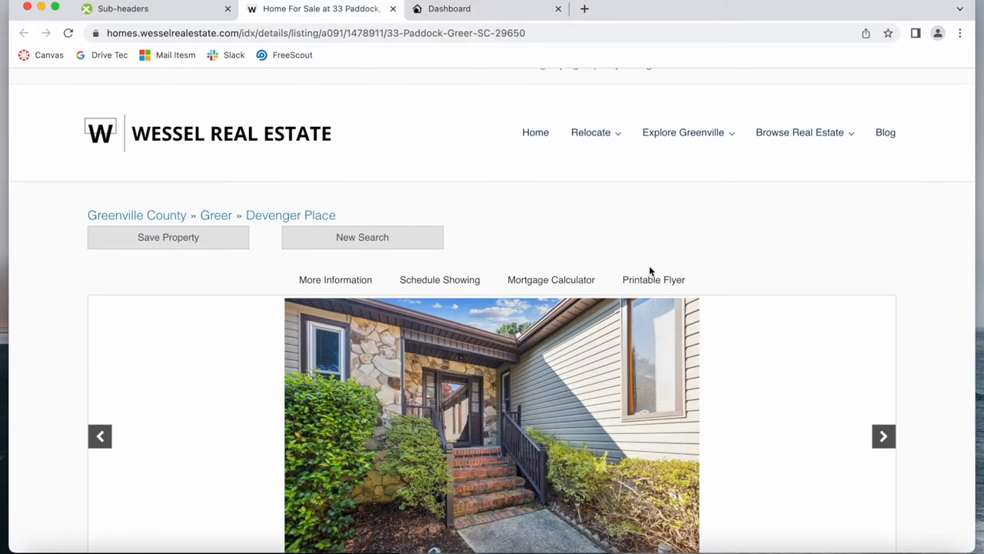
scroll("down", 3)
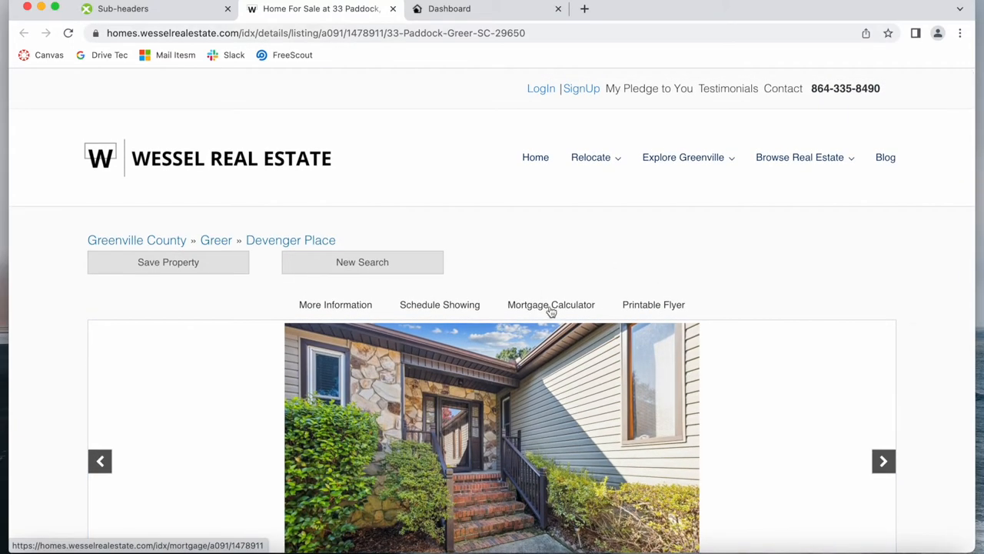
left_click(550, 305)
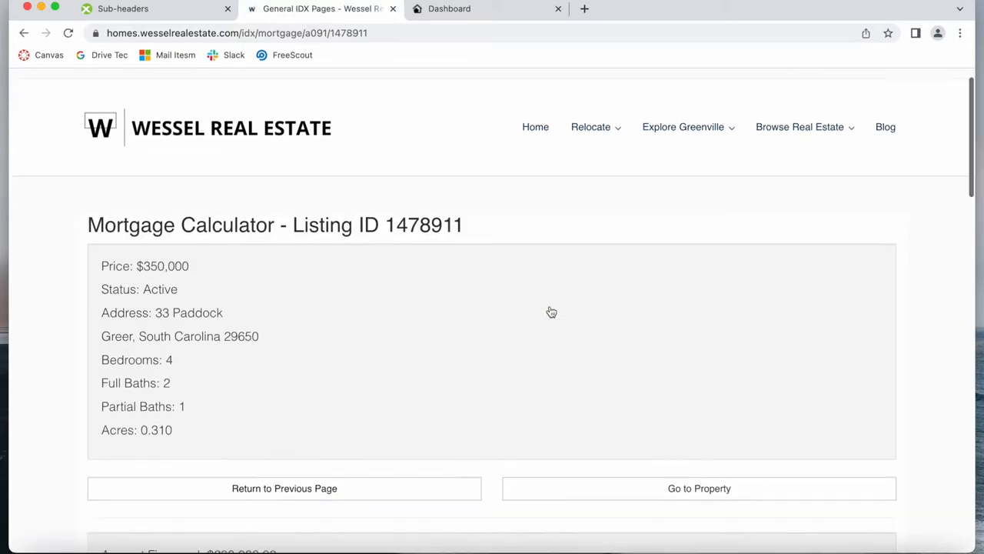
scroll("down", 3)
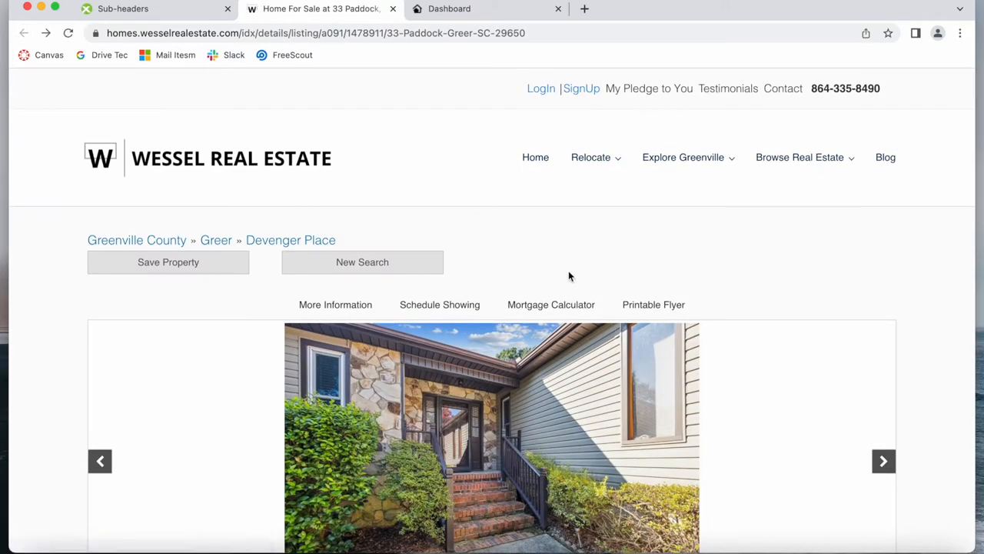
mouse_move(603, 269)
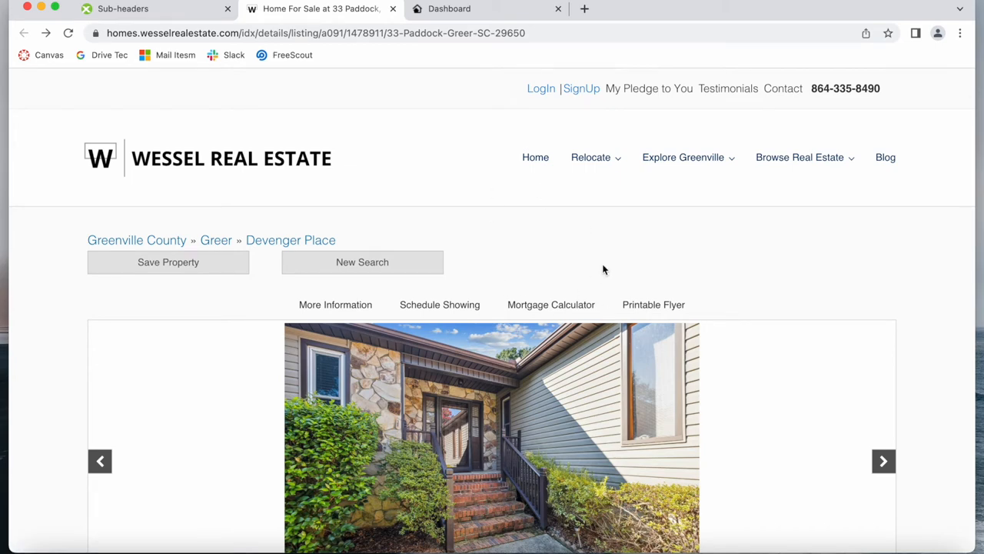
Review the Widget Code notes, confirm Social IDX Details is the active template, and return to the addon page.
left_click(449, 9)
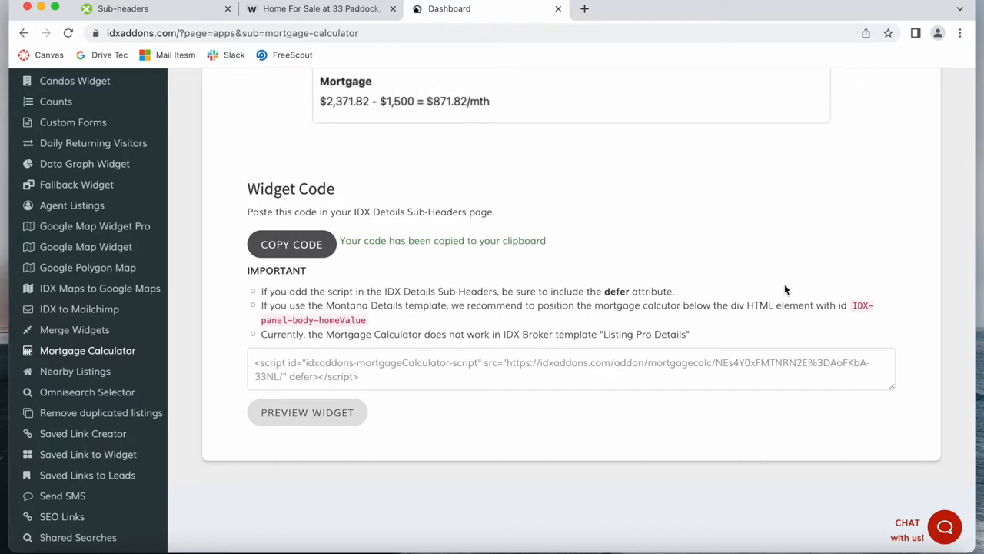
mouse_move(618, 335)
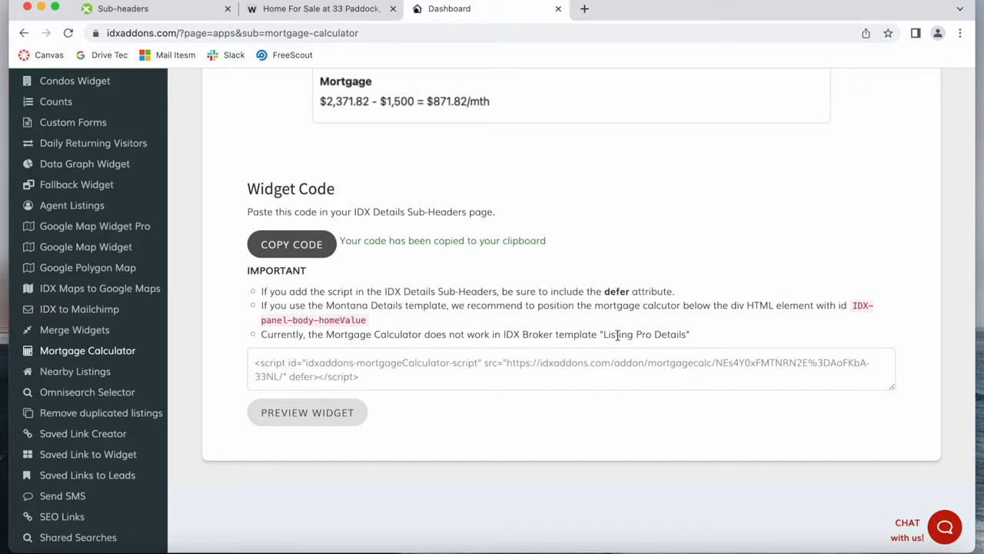
mouse_move(320, 305)
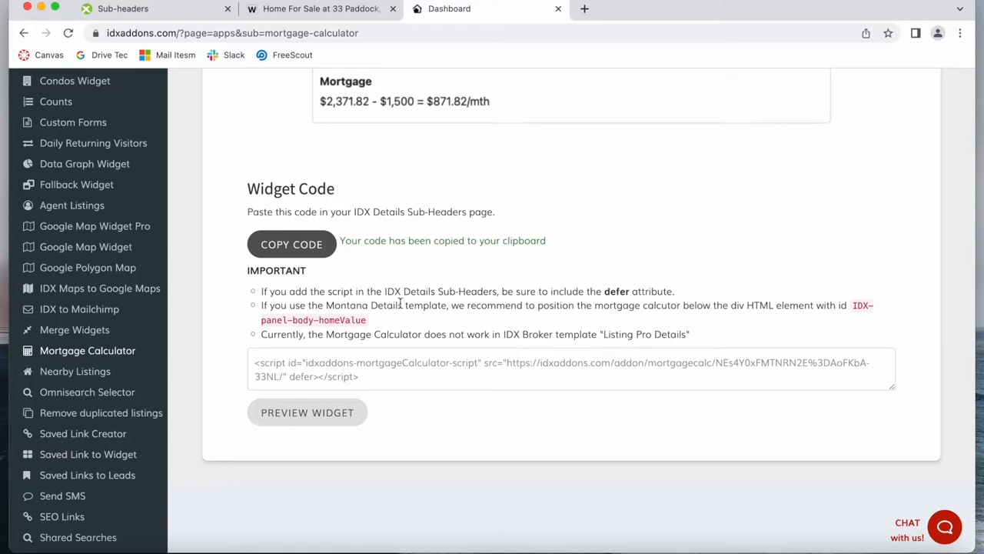
mouse_move(403, 304)
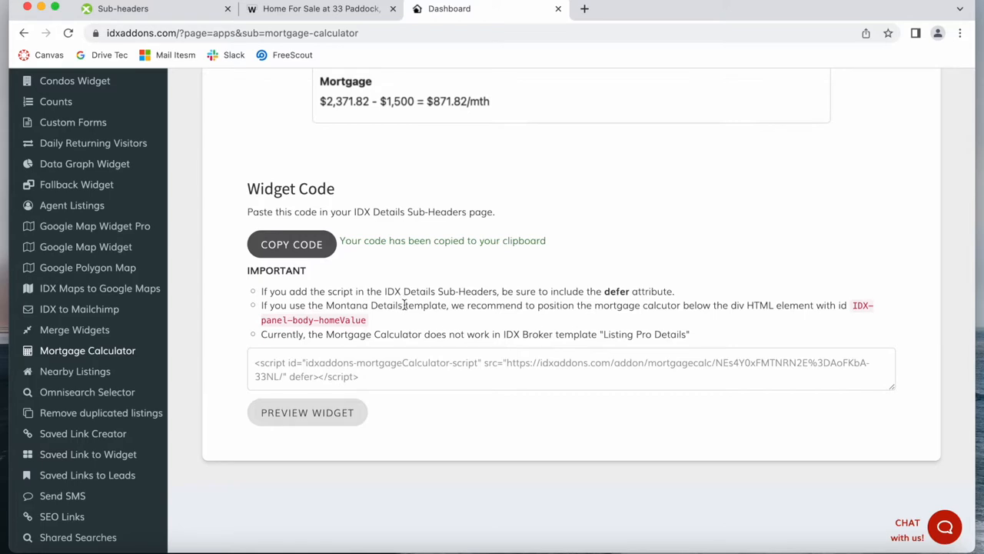
mouse_move(772, 342)
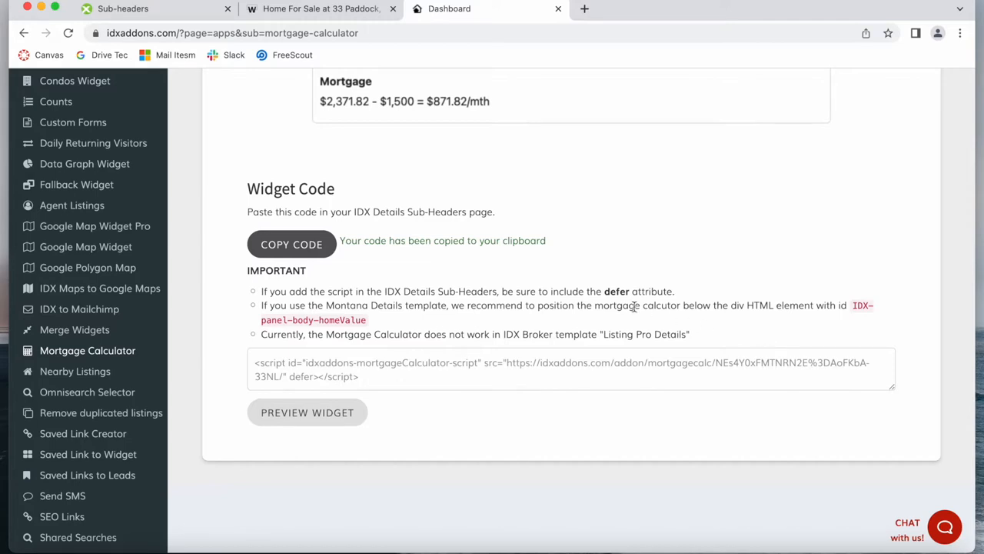
mouse_move(741, 332)
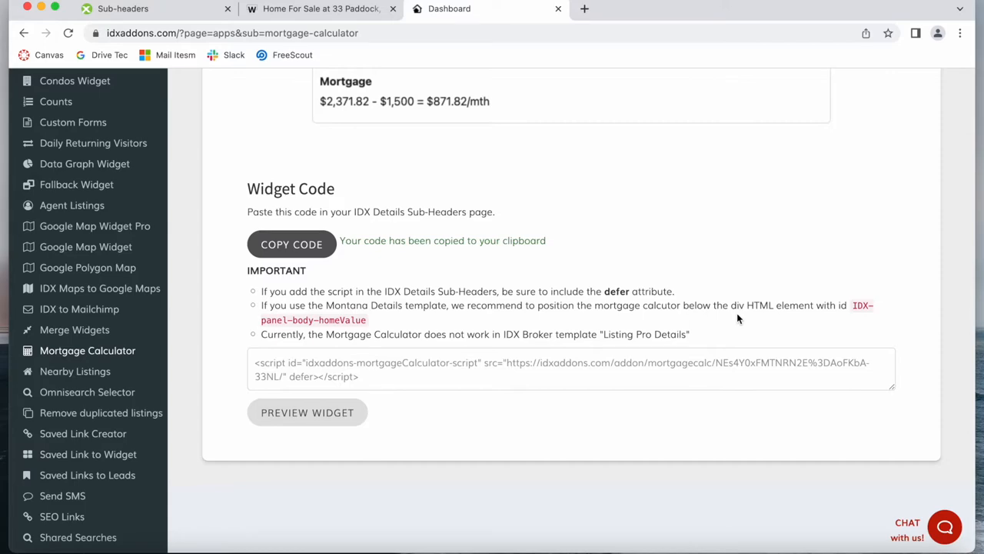
mouse_move(719, 320)
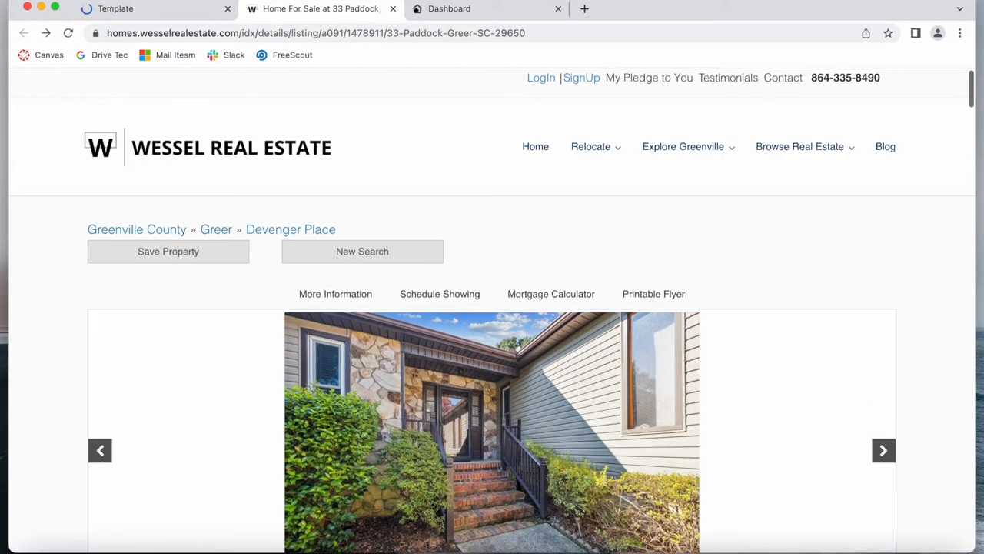
left_click(115, 9)
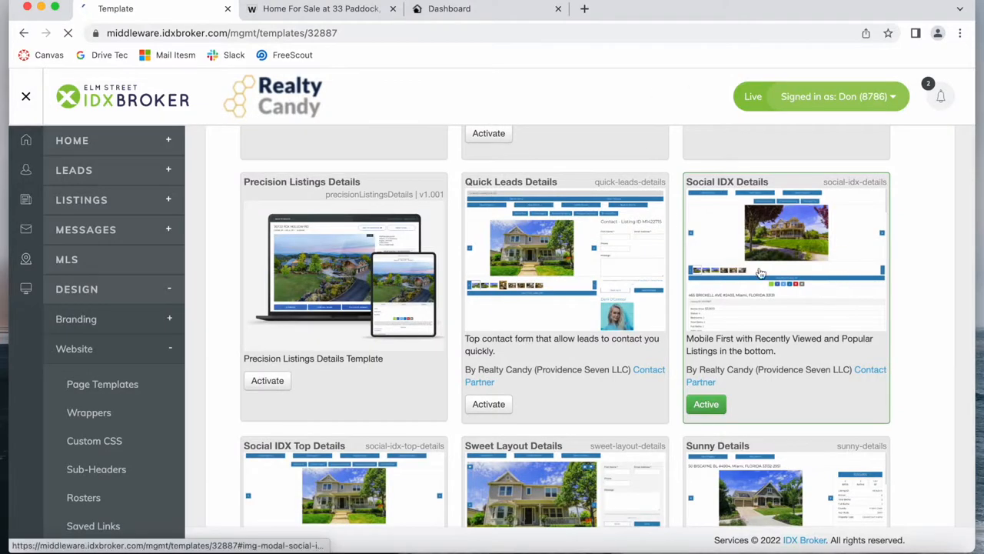
left_click(322, 9)
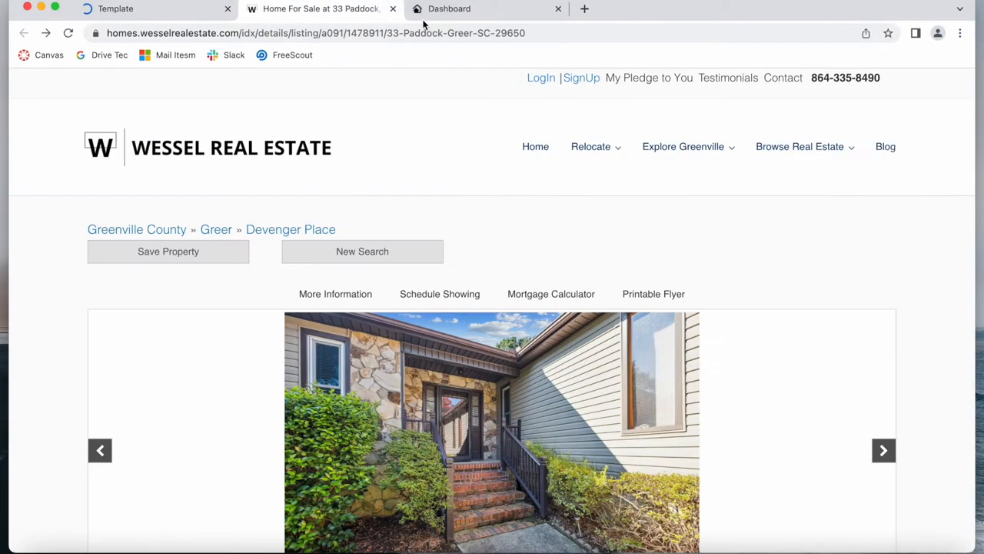
left_click(449, 9)
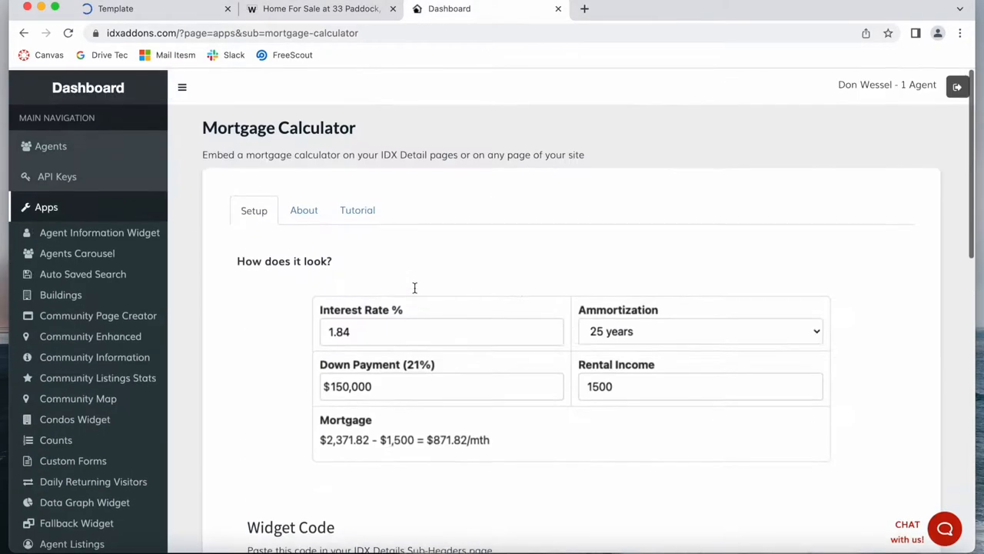
Copy the Mortgage Calculator widget script and go to the IDX Broker Sub-headers editor.
left_click(292, 290)
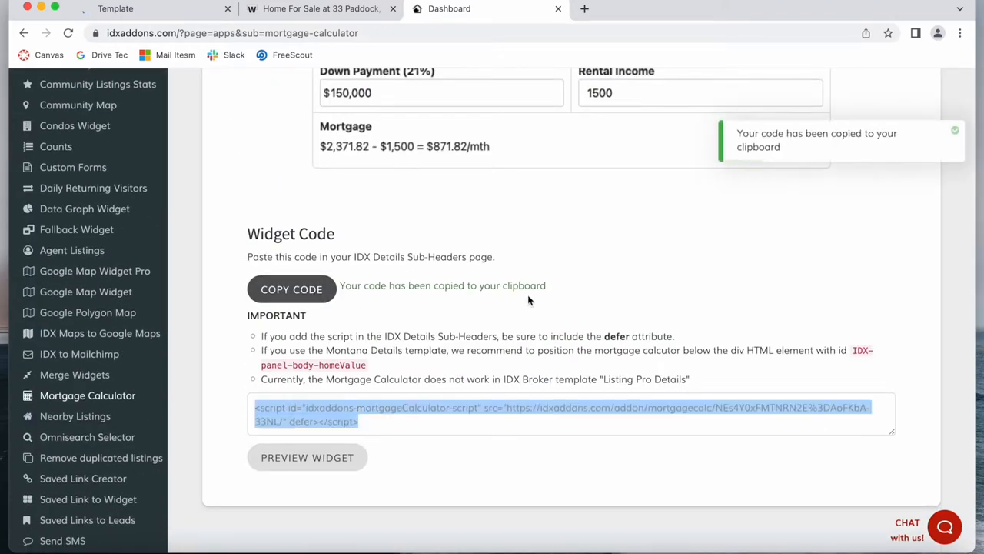
left_click(115, 9)
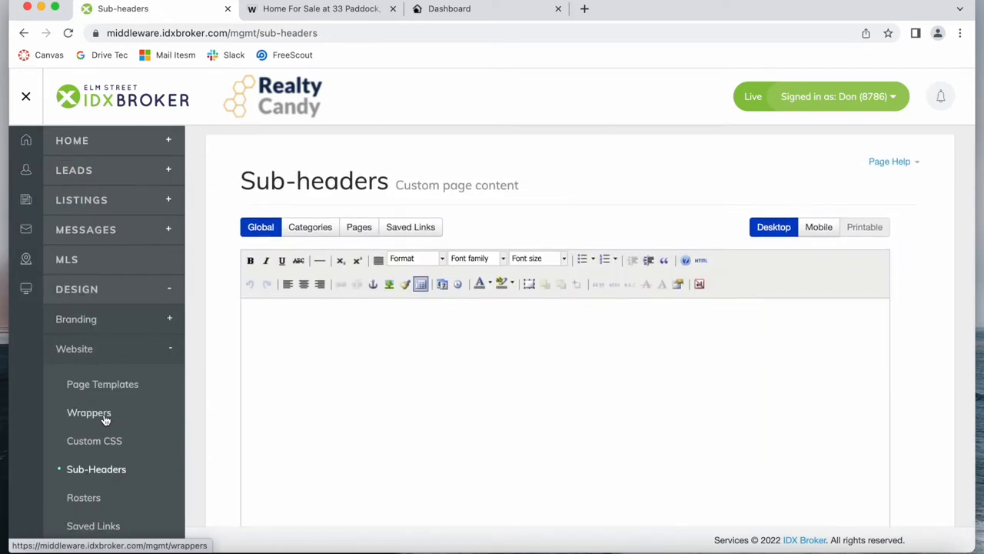
Paste the calculator script into the Details category sub-header in code view and save changes.
left_click(311, 226)
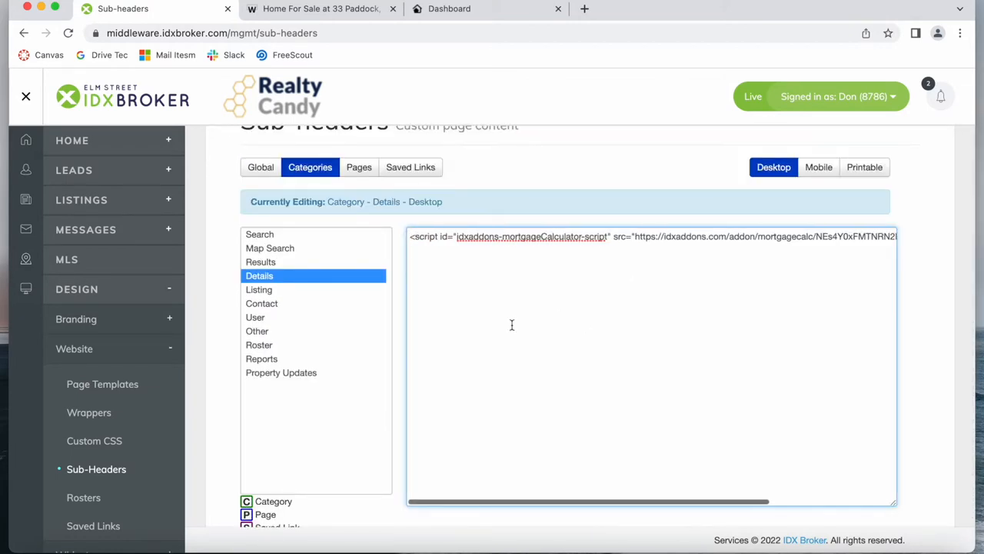
left_click(526, 466)
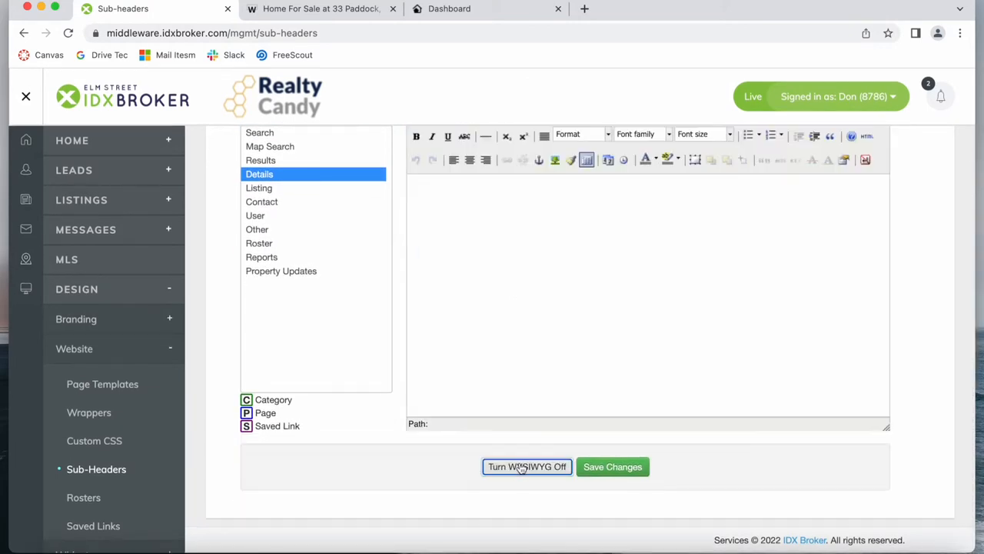
left_click(526, 466)
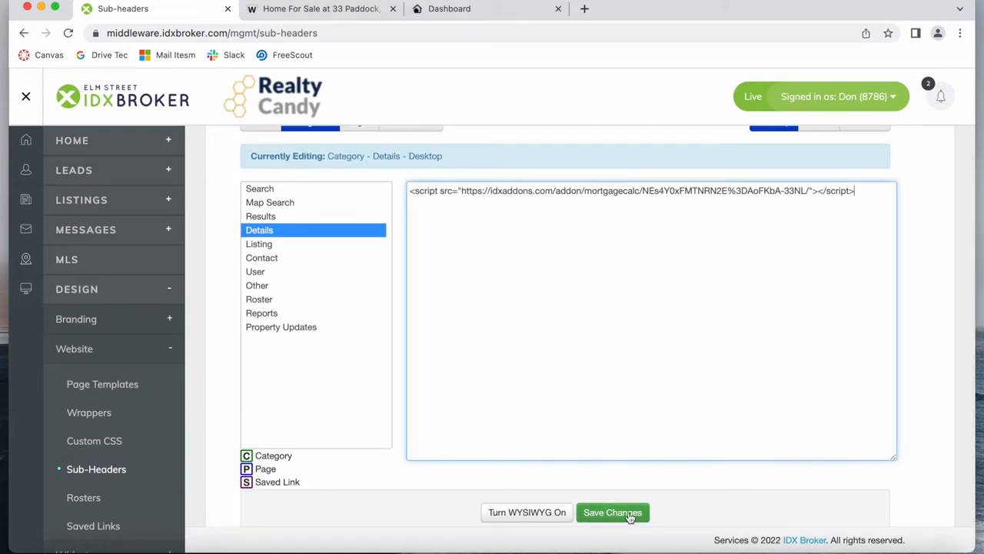
left_click(612, 512)
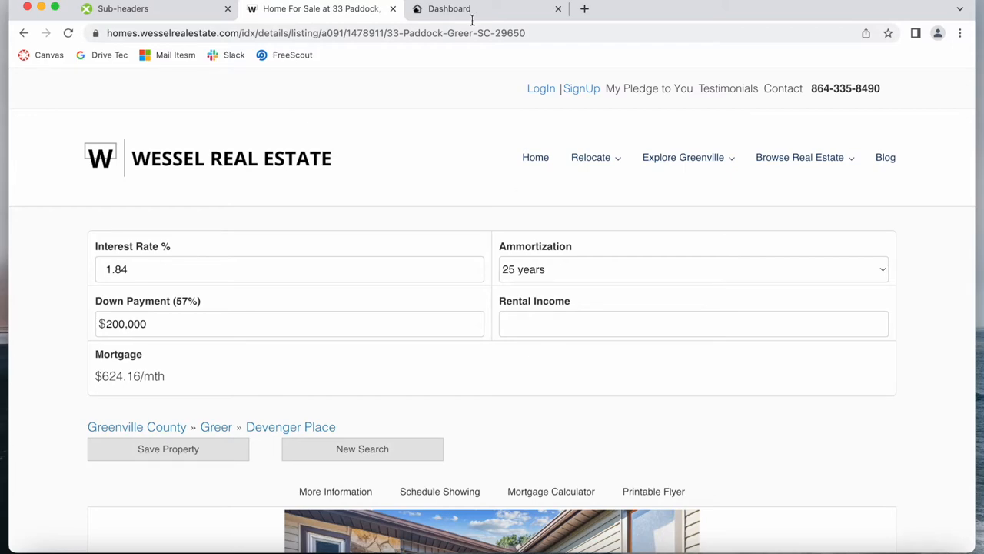
Test the calculator with 15-year amortization, $300,000 down payment and 200000 rental income.
left_click(692, 269)
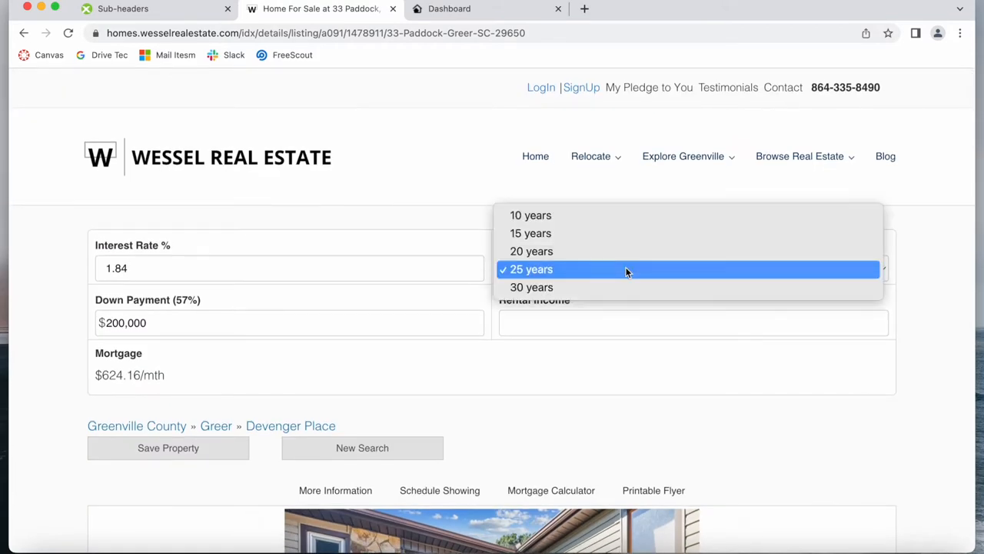
left_click(530, 234)
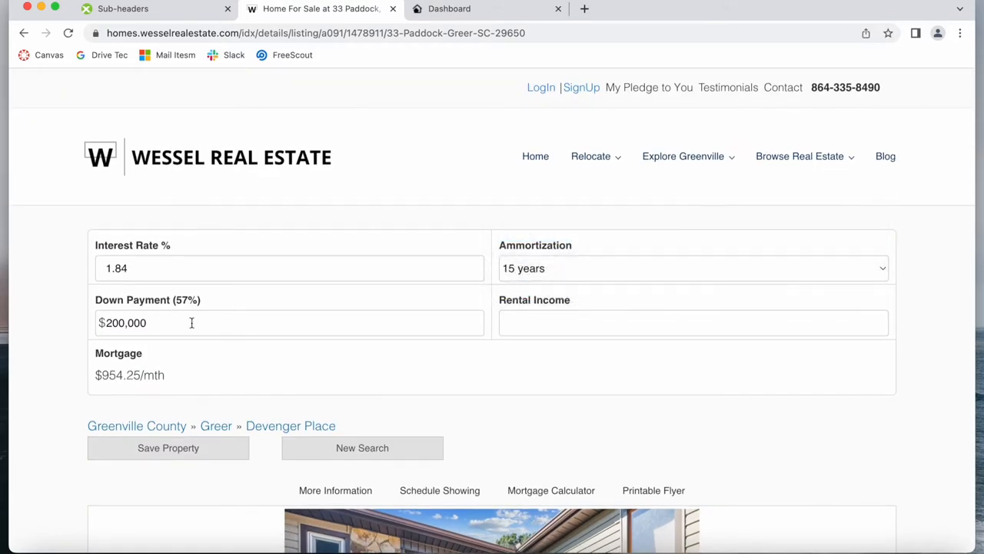
type("3,0000")
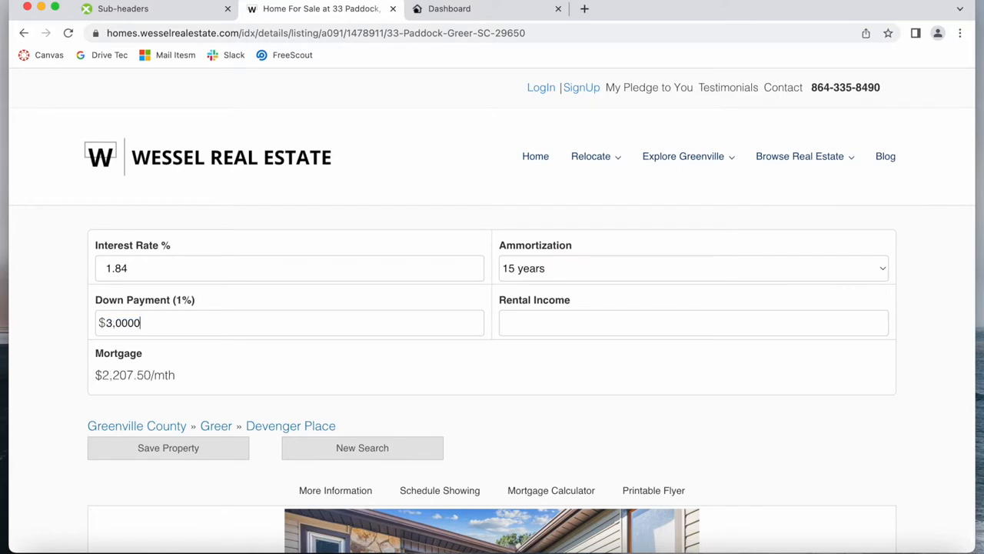
type("300,000")
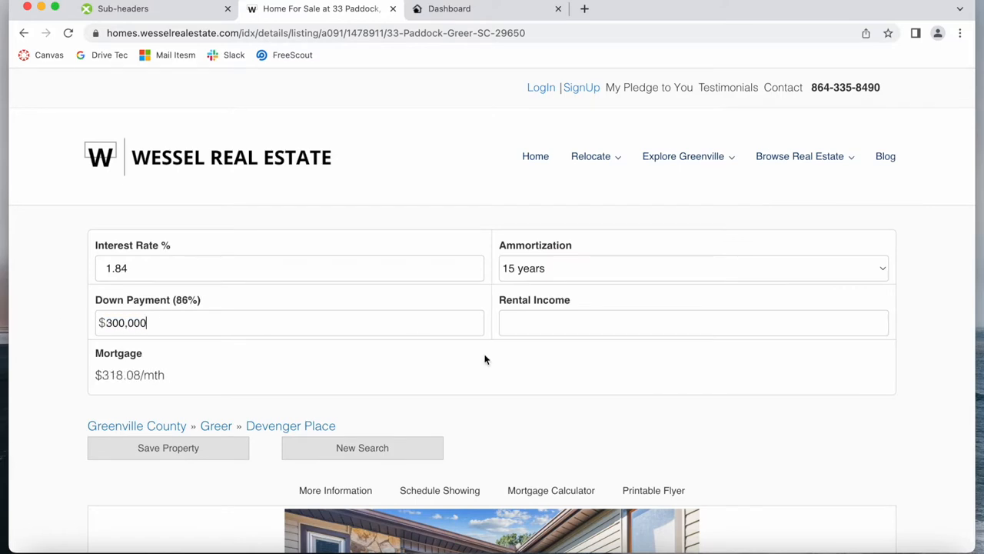
left_click(621, 323)
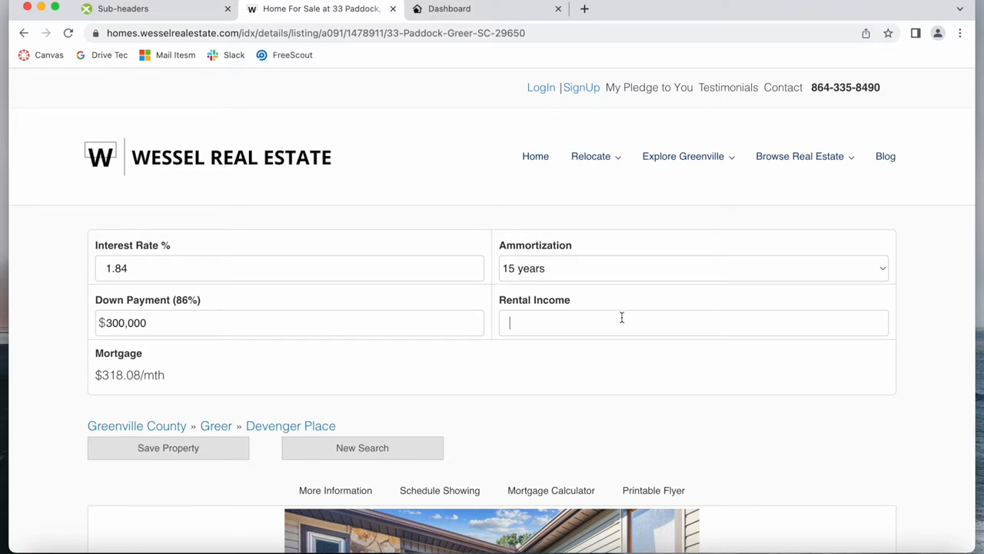
type("200000")
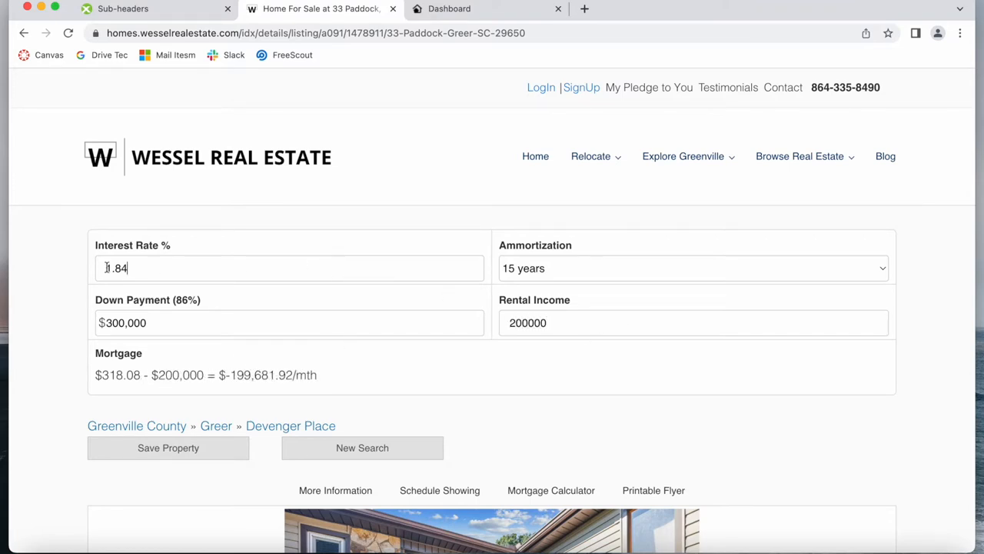
type("2")
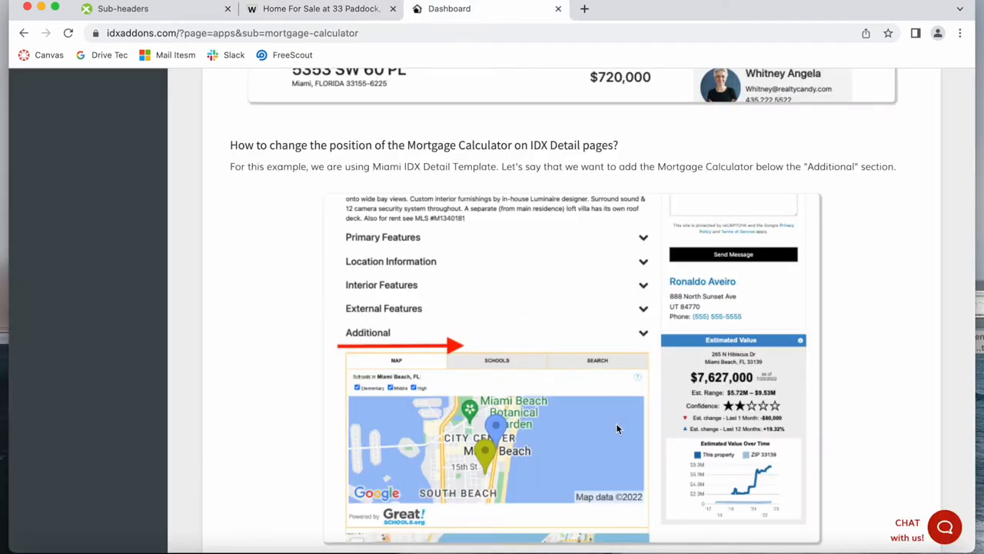
Scroll the repositioning tutorial to the Inspect step, then return to the listing page.
scroll("down", 3)
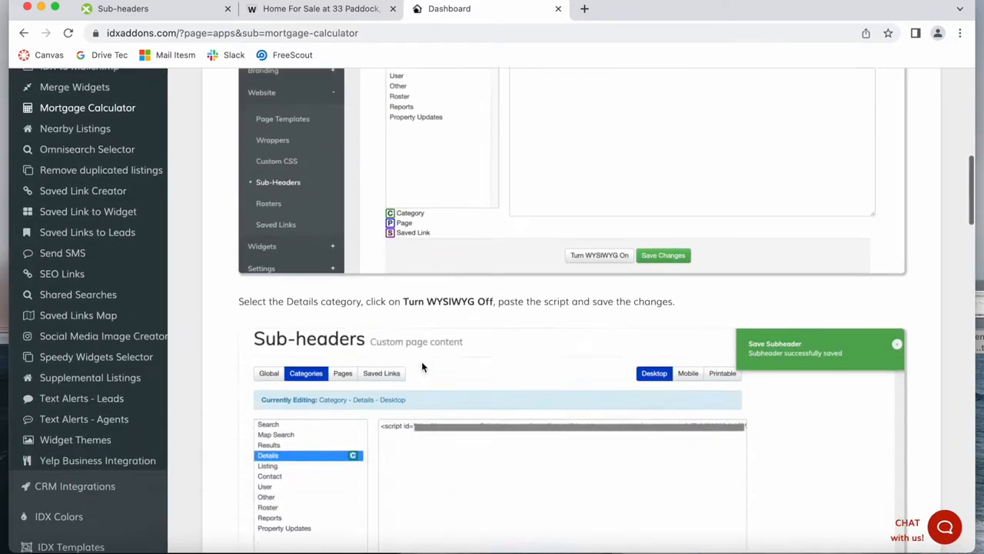
scroll("down", 3)
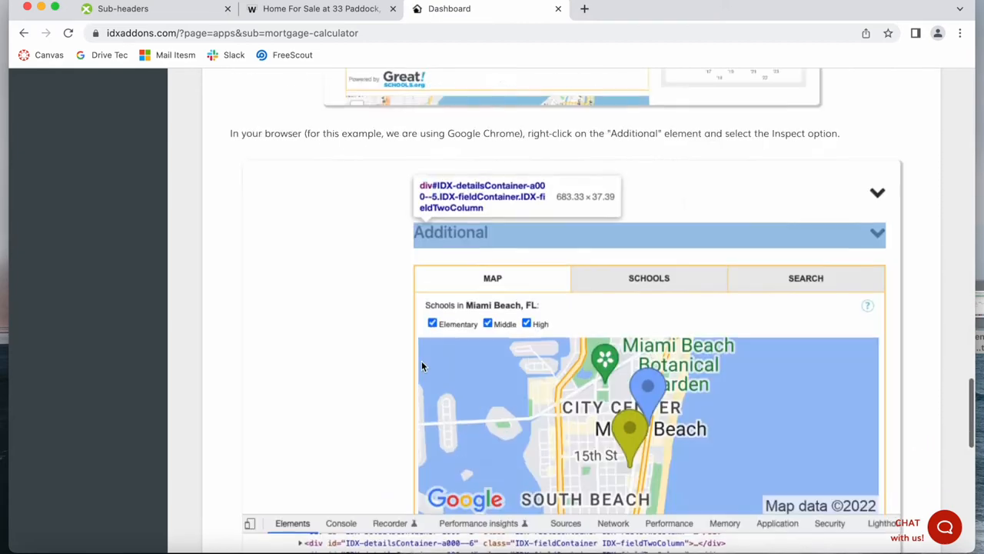
left_click(320, 9)
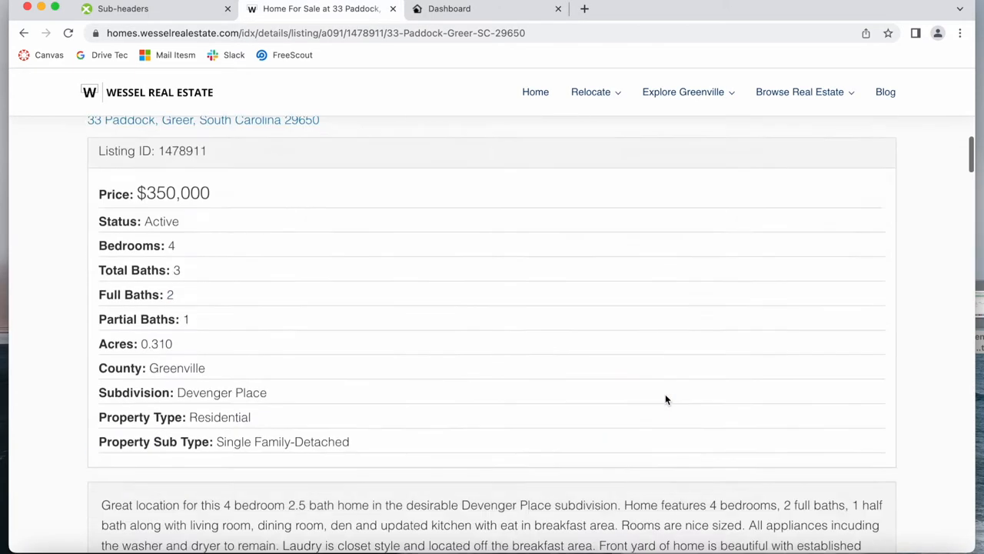
Collapse the Basic Features panel and bring up the context menu on its heading.
scroll("down", 3)
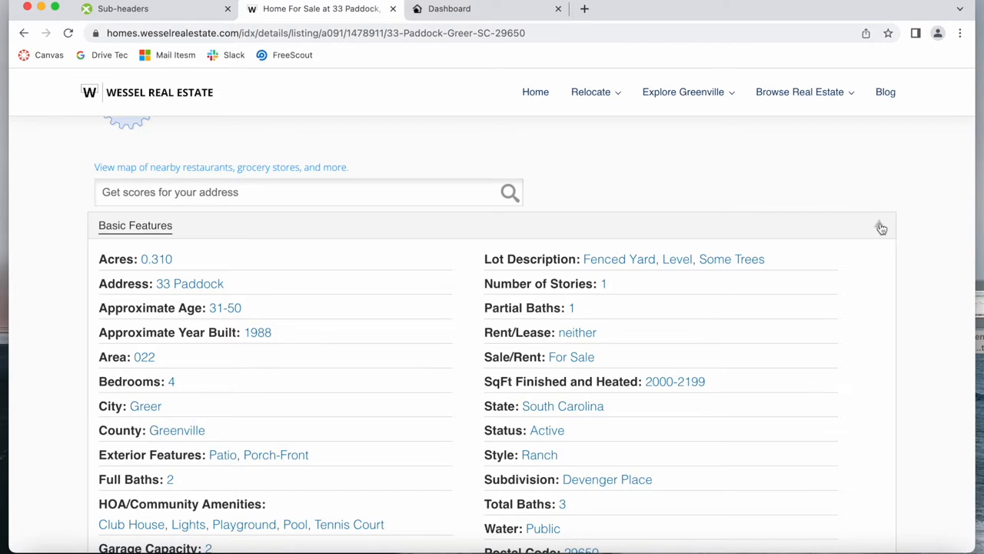
left_click(135, 224)
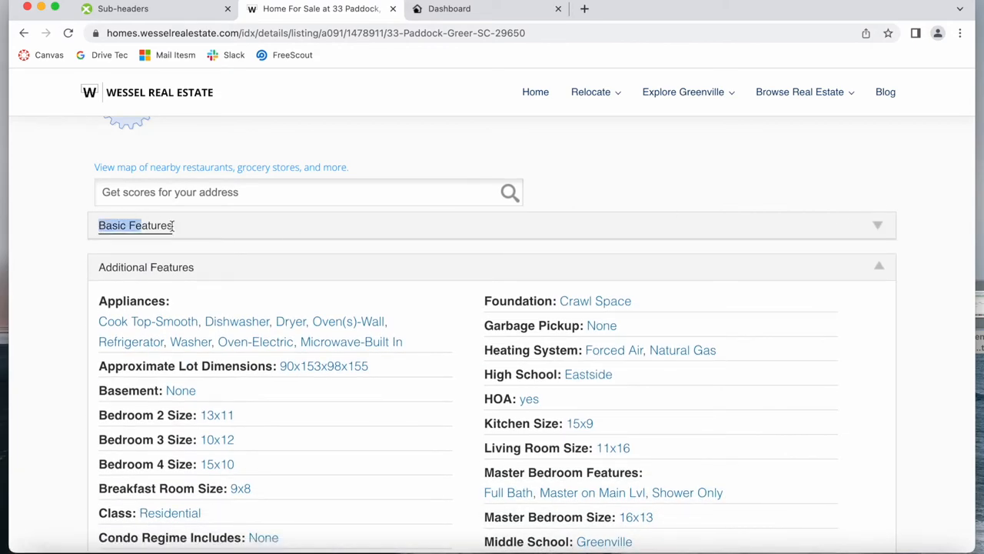
right_click(136, 225)
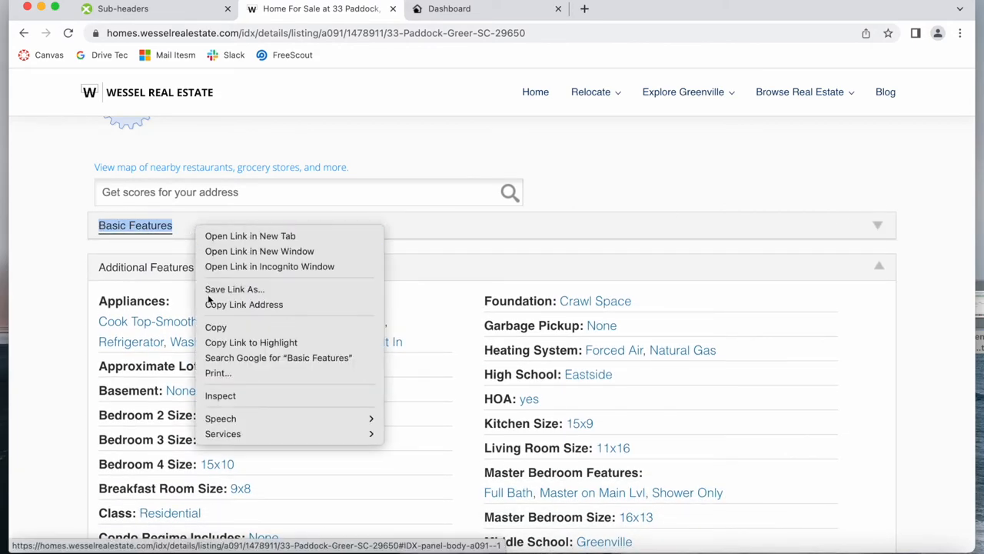
Inspect the Basic Features heading and read its container id IDX-detailsContainer-a091--1.
left_click(219, 395)
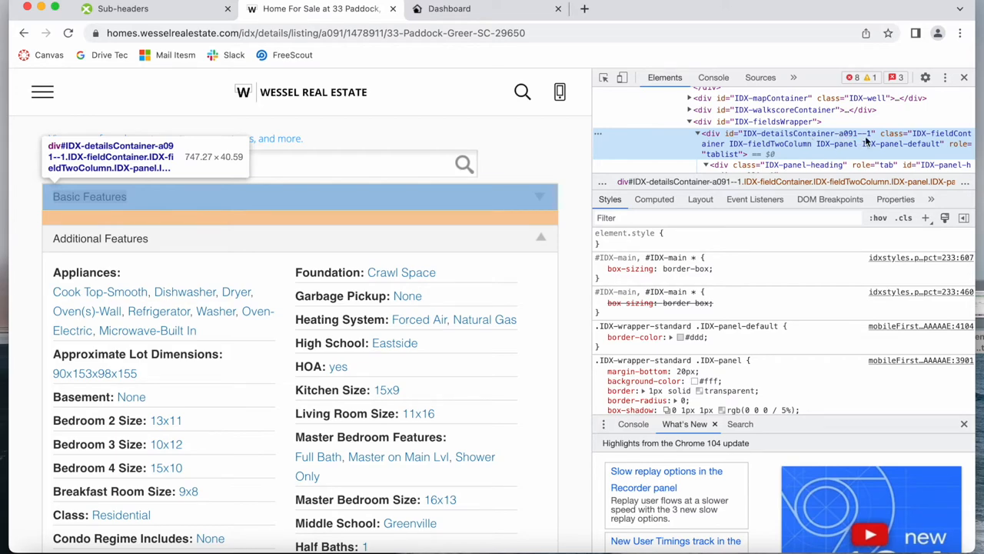
left_click(449, 9)
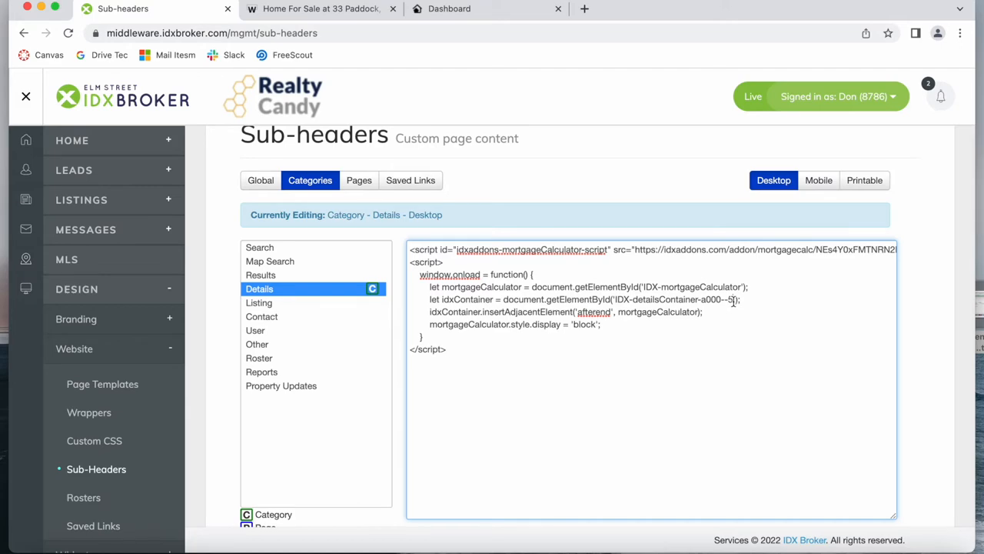
Replace the script's container id with IDX-detailsContainer-a091--1, checking it against DevTools on the listing page.
double_click(673, 298)
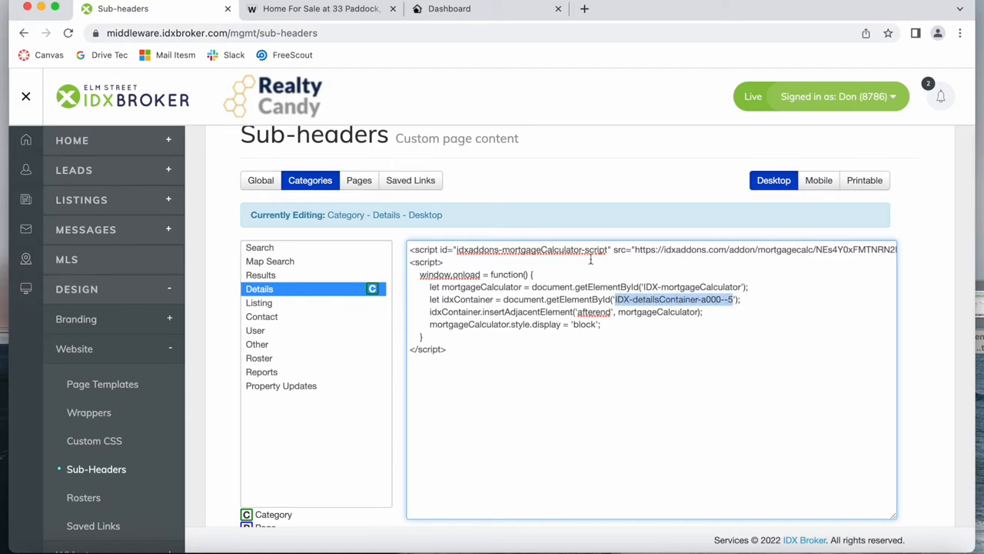
left_click(320, 9)
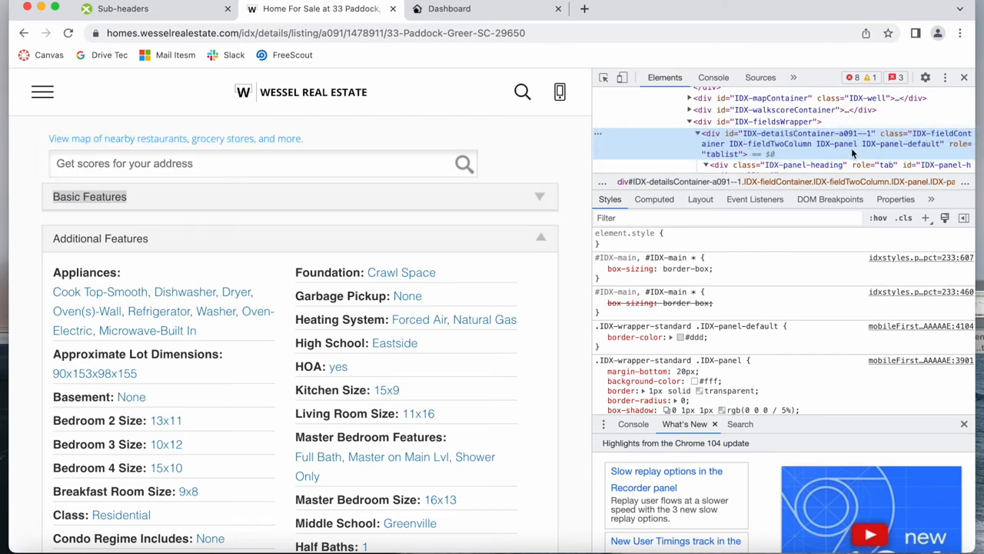
left_click(123, 9)
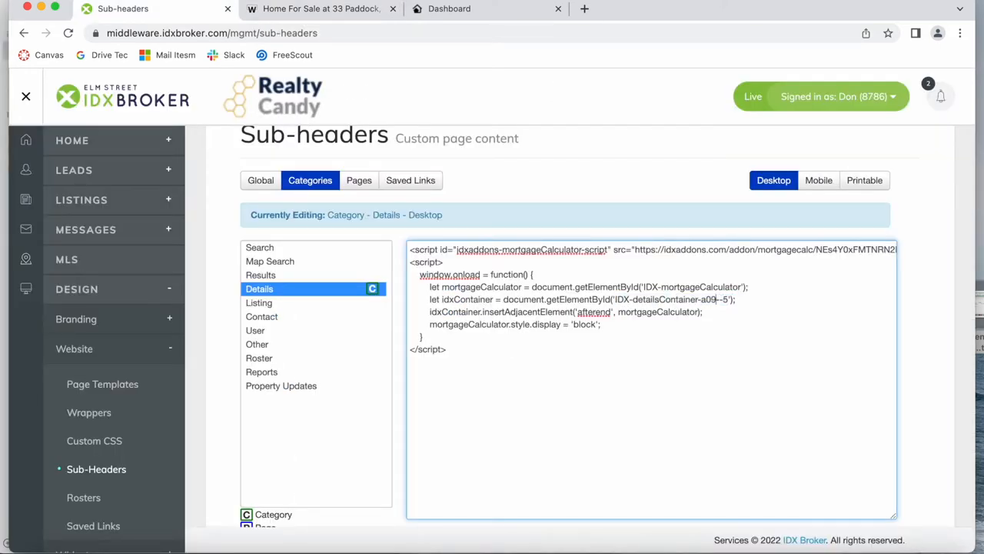
left_click(320, 10)
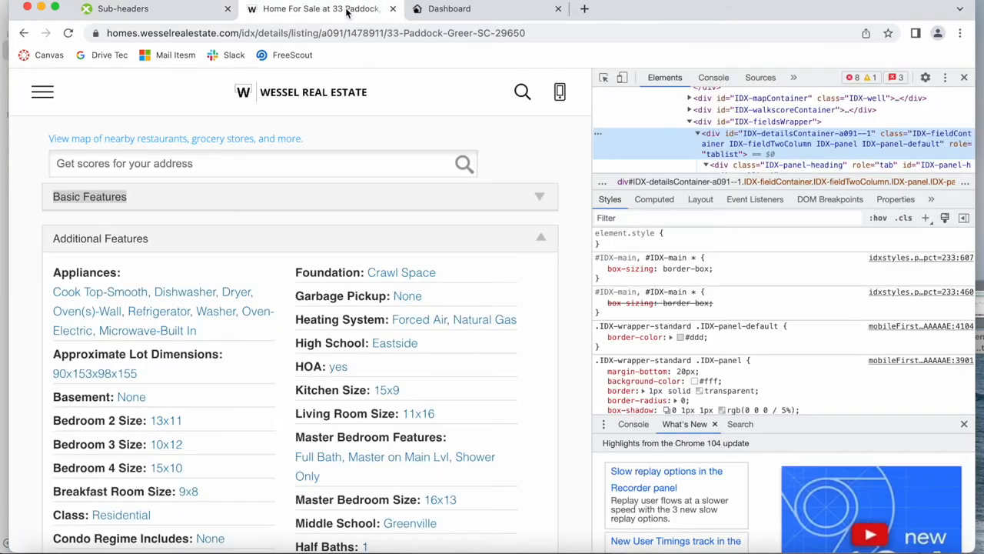
left_click(123, 9)
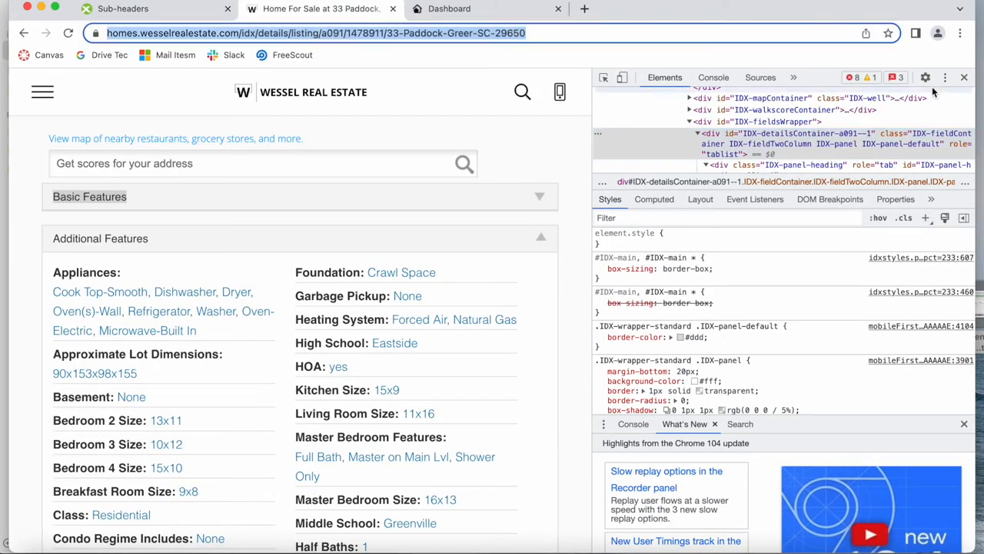
Close DevTools and confirm the calculator now sits below Basic Features on the listing page.
left_click(962, 77)
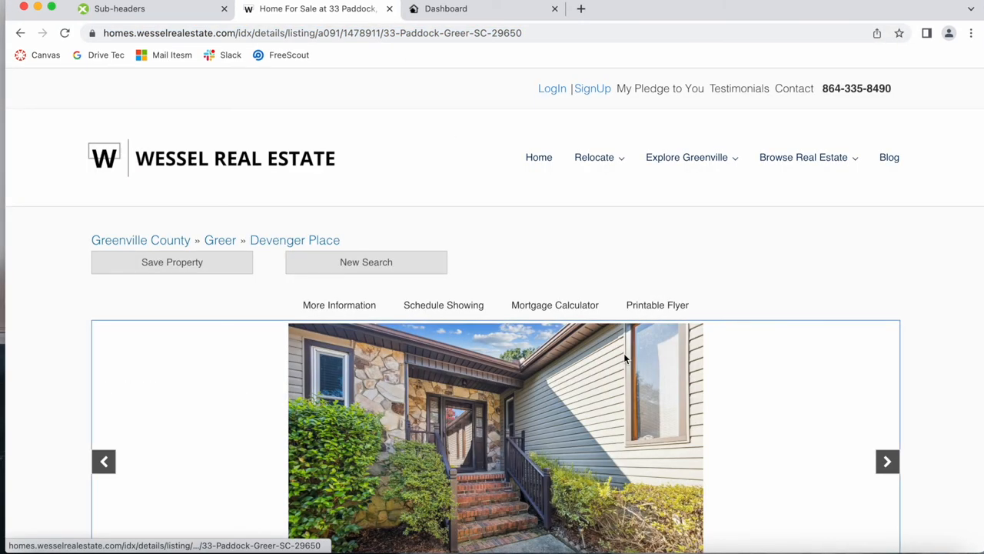
scroll("down", 3)
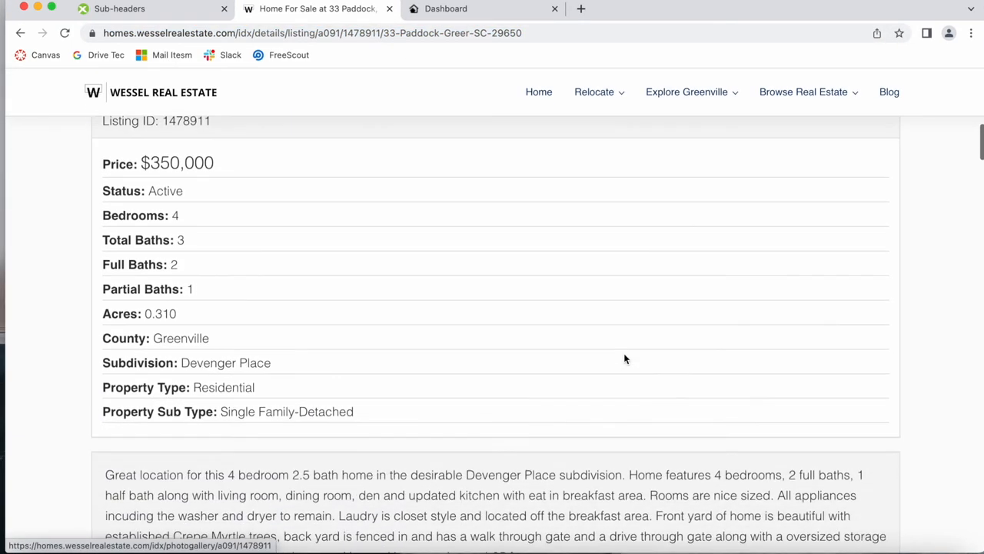
scroll("down", 3)
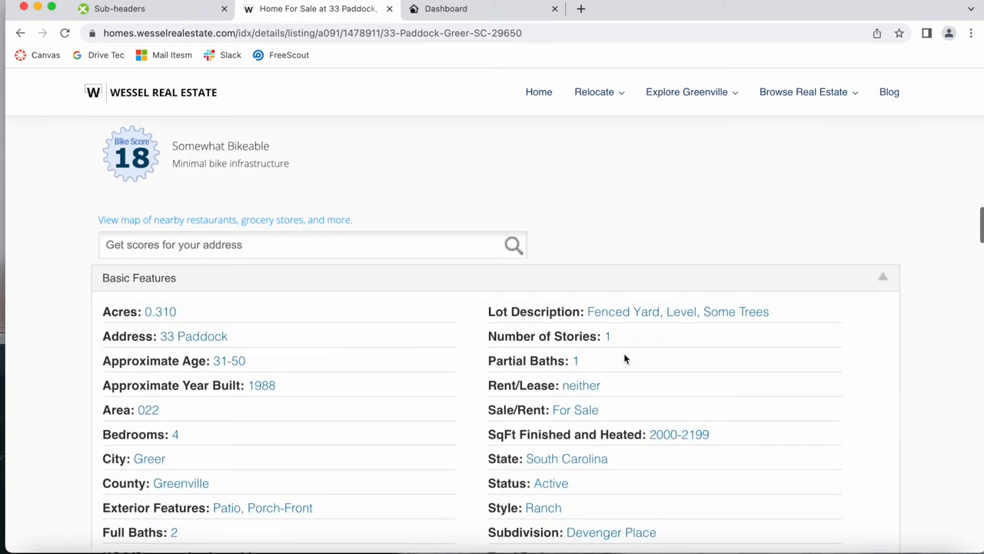
scroll("down", 3)
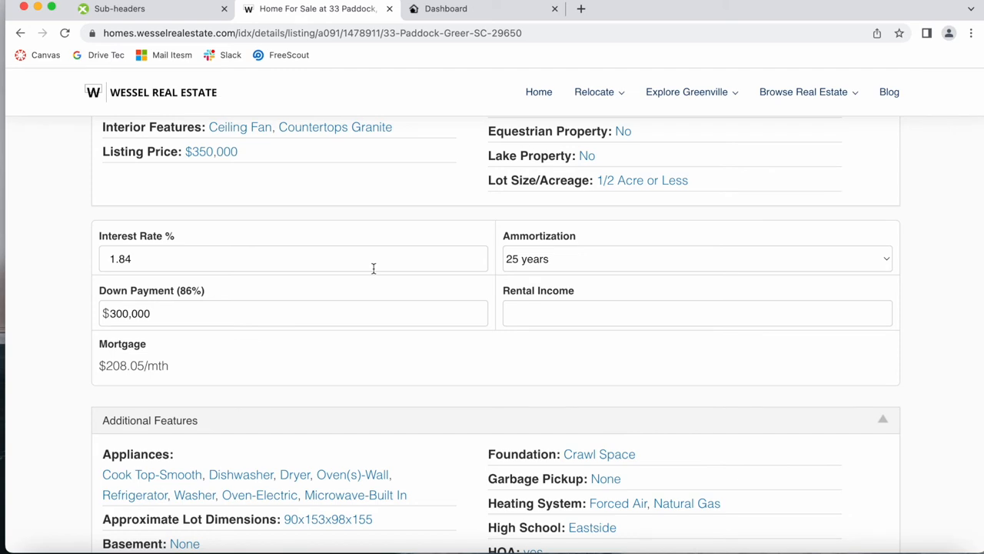
left_click(446, 9)
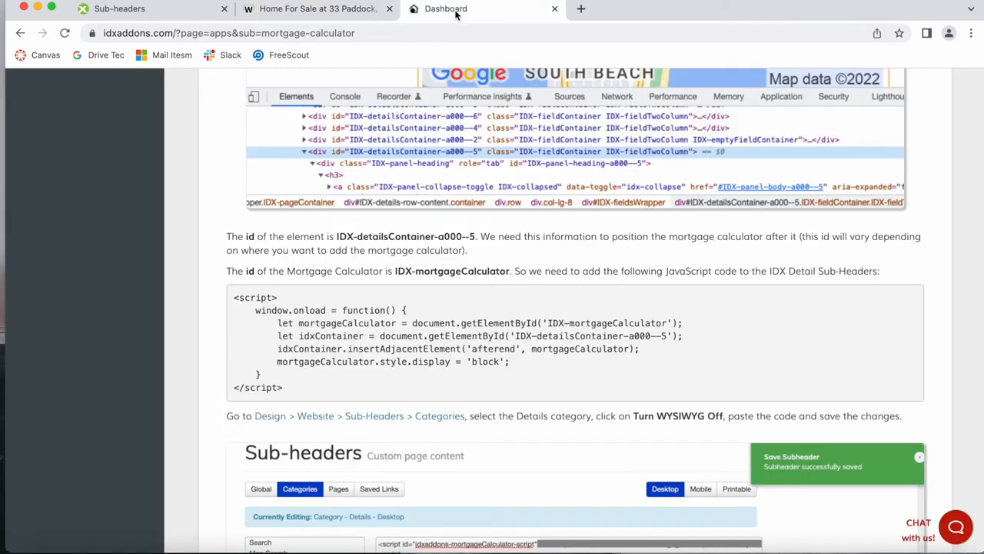
Scroll the tutorial to the Custom CSS step showing #IDX-mortgageCalculator { display: none; }.
scroll("down", 3)
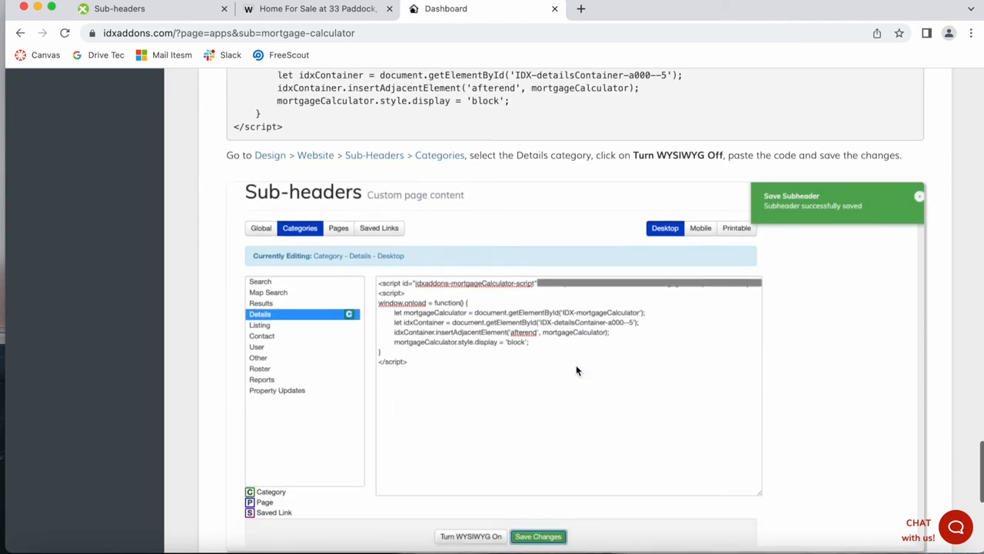
scroll("down", 3)
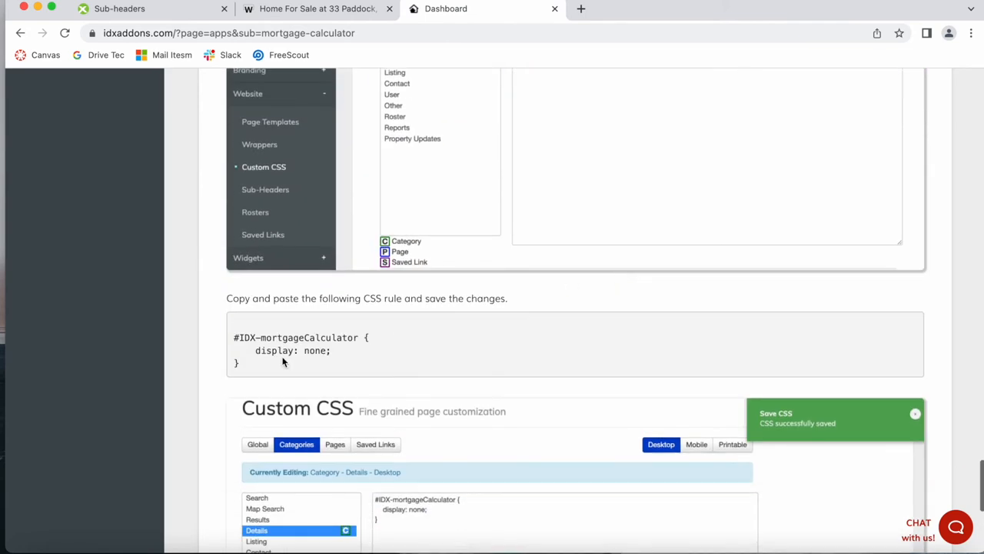
scroll("down", 3)
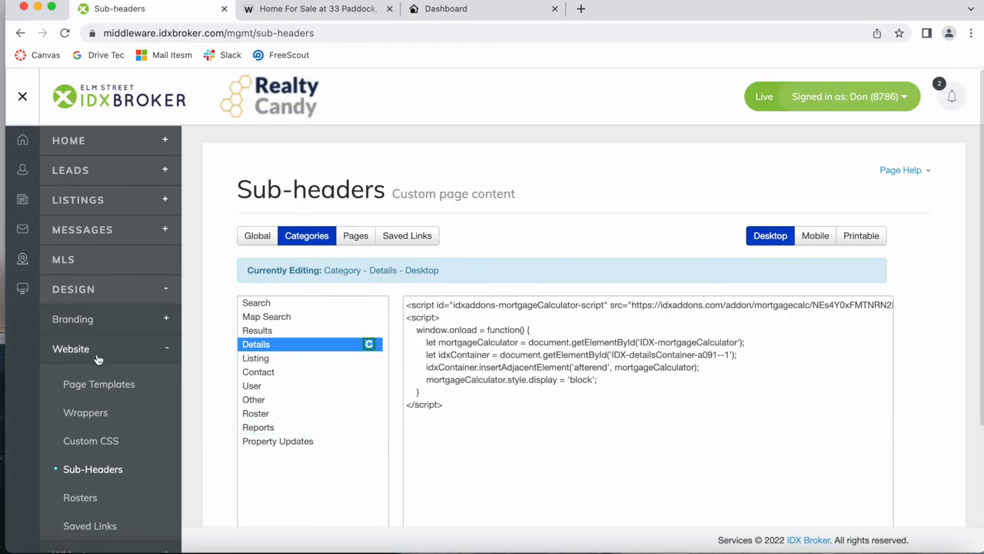
Save the display:none rule for #IDX-mortgageCalculator under the Details category of Custom CSS.
left_click(91, 440)
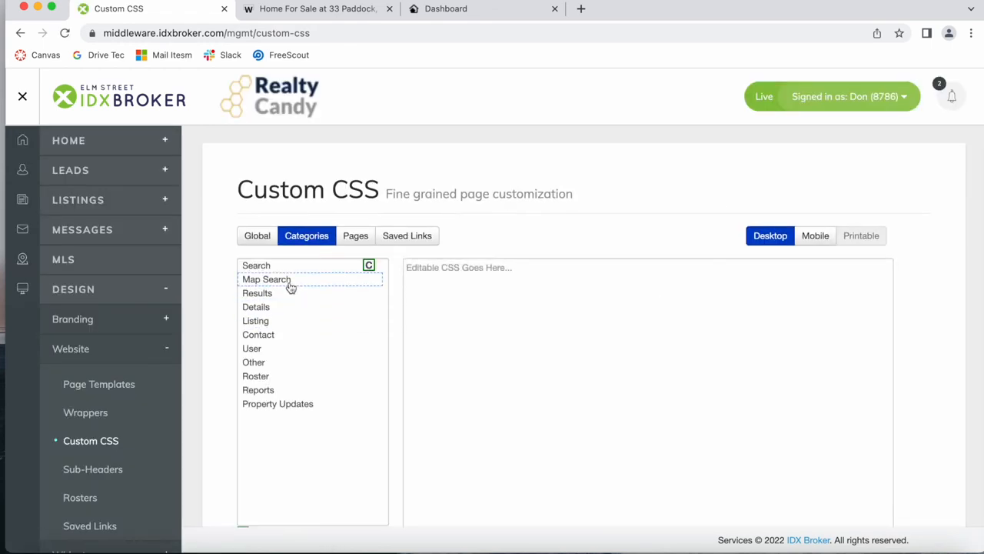
left_click(255, 306)
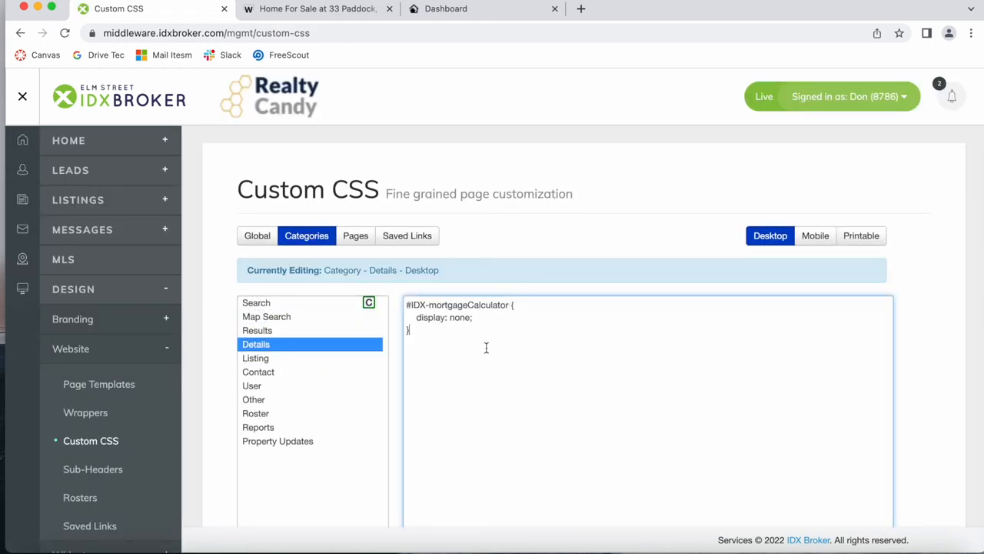
scroll("down", 3)
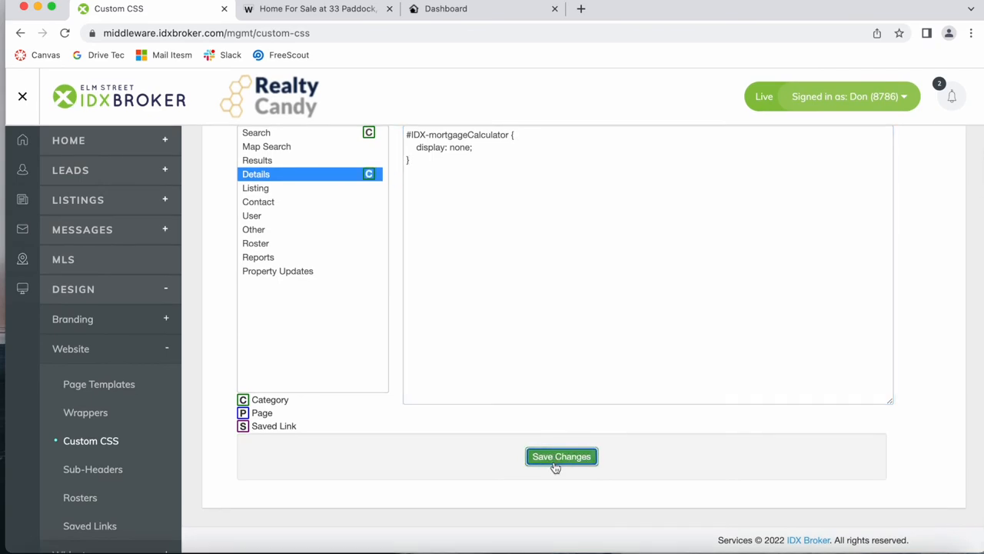
left_click(315, 9)
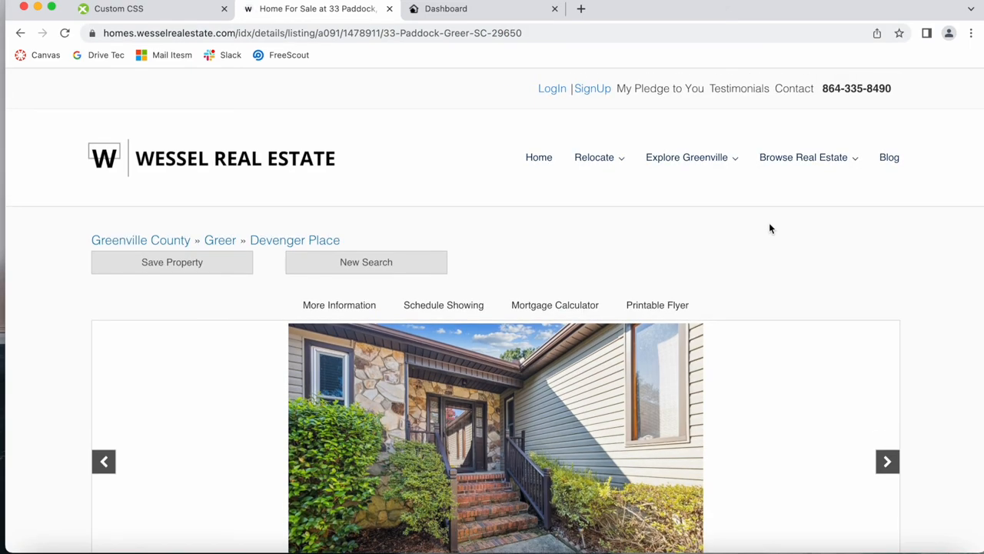
Scroll the 33 Paddock listing to confirm one calculator below Basic Features, then return to the tutorial.
scroll("down", 3)
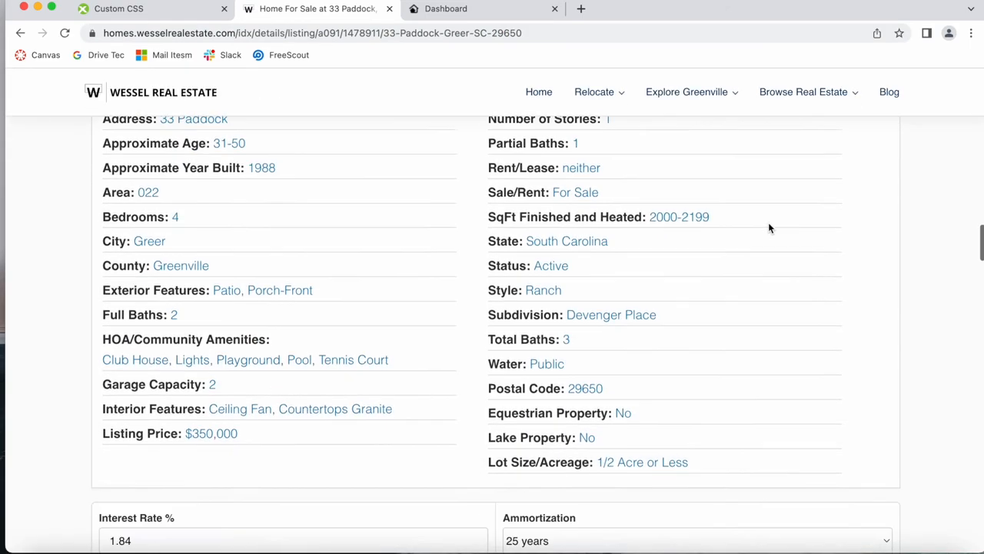
scroll("down", 3)
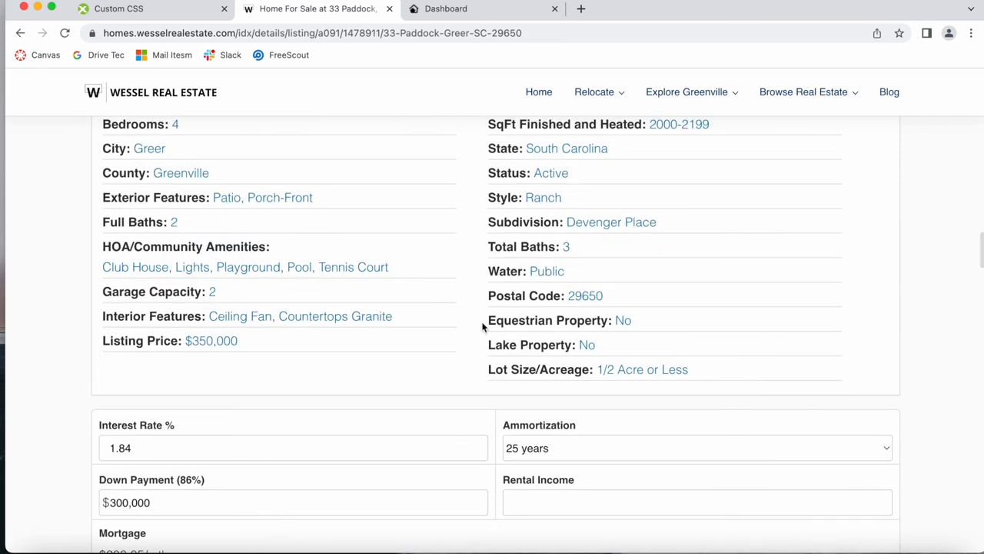
scroll("down", 3)
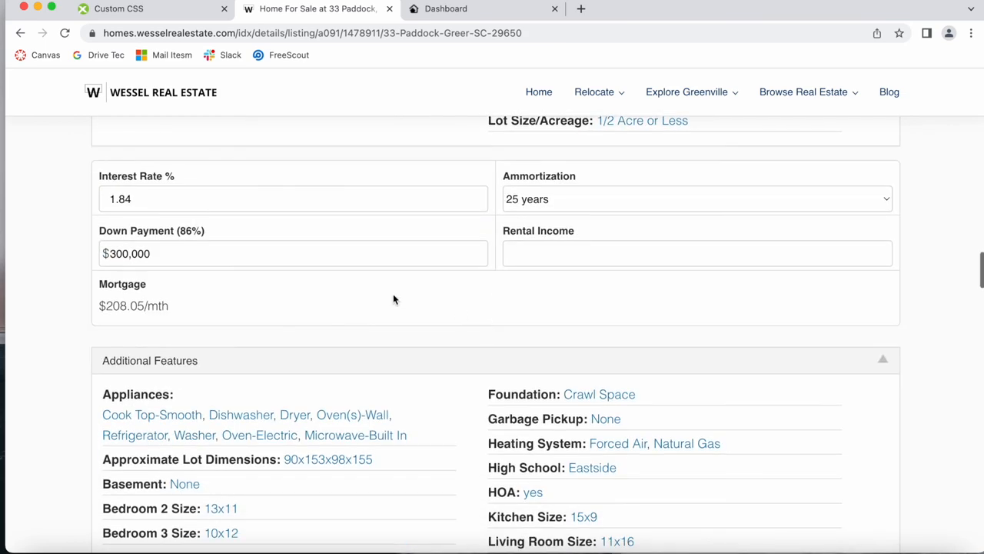
scroll("down", 3)
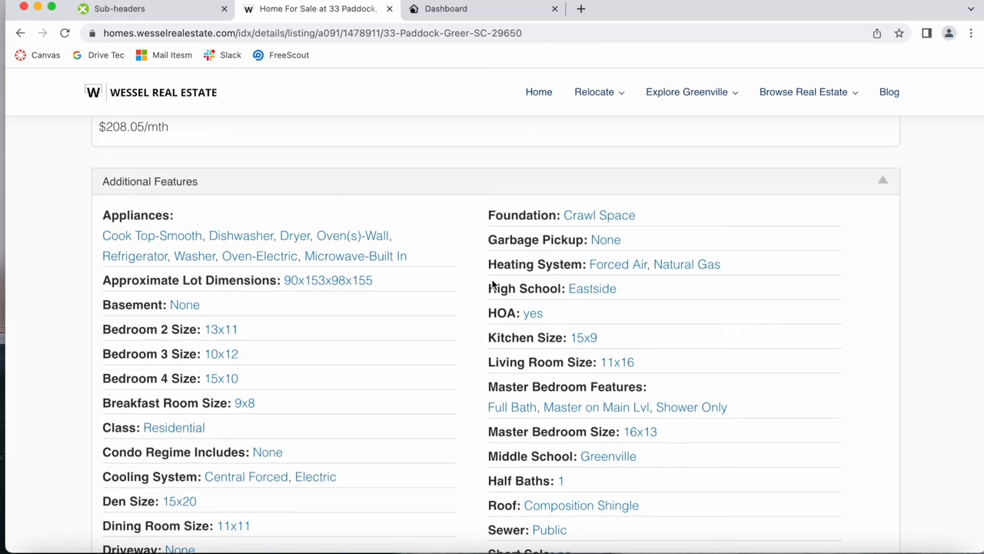
mouse_move(471, 191)
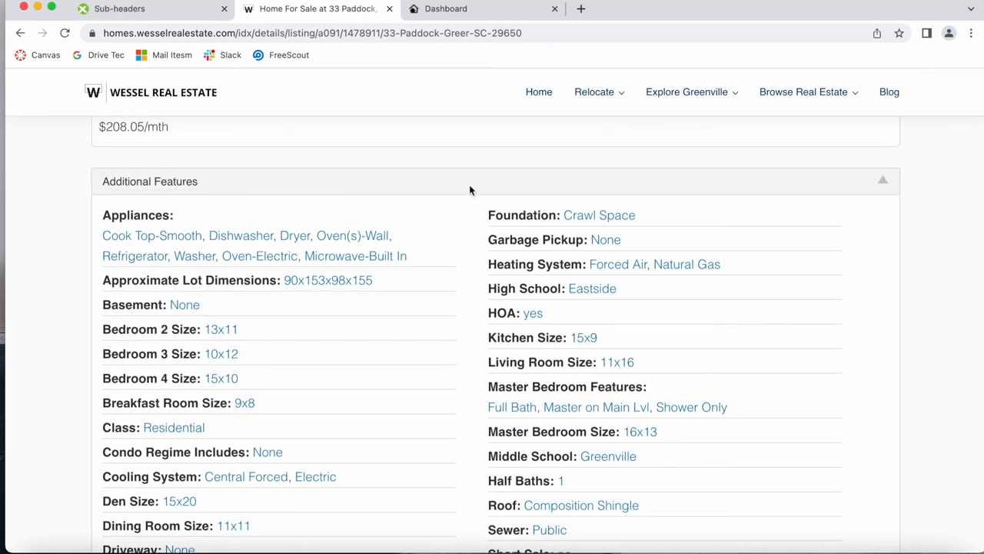
left_click(446, 9)
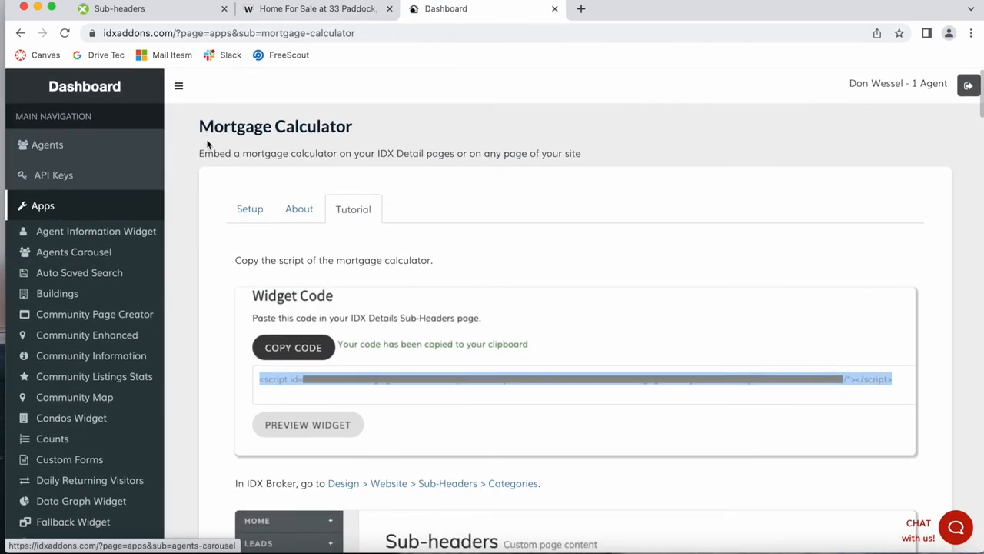
mouse_move(419, 131)
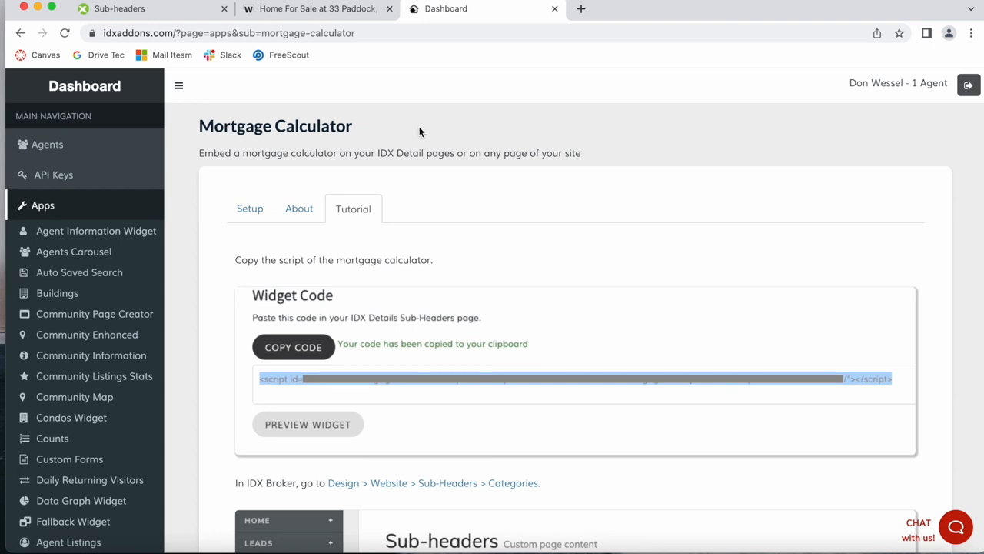